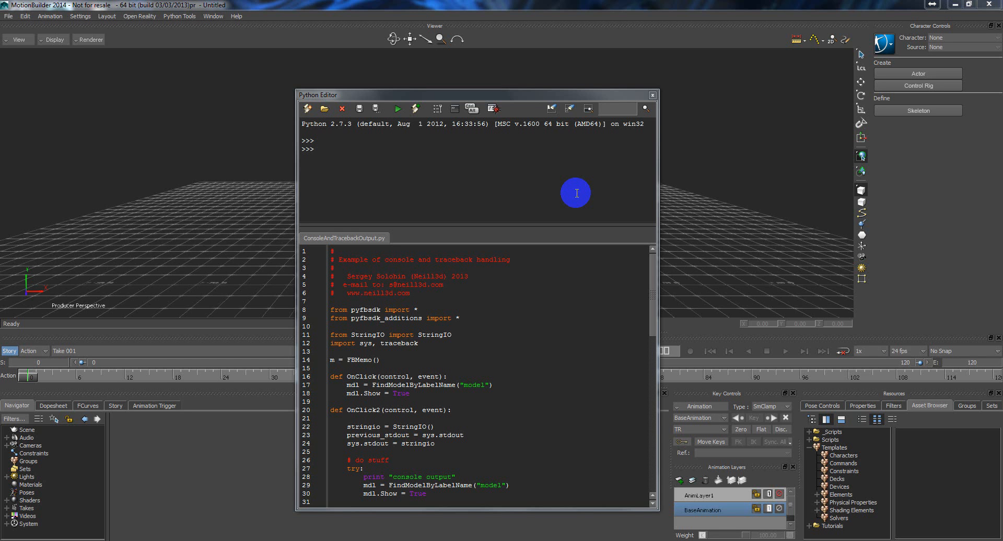
pyautogui.moveTo(524, 142)
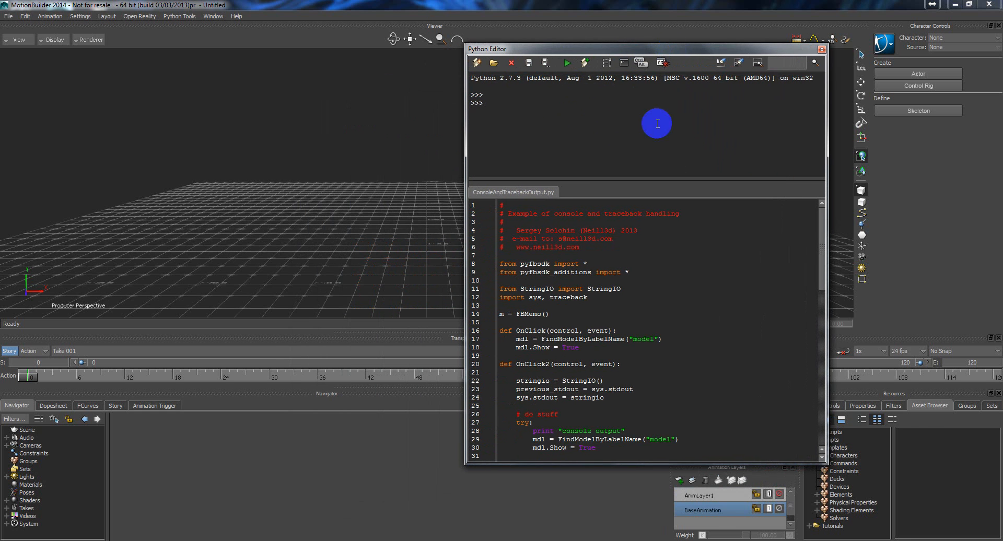
pyautogui.moveTo(596, 257)
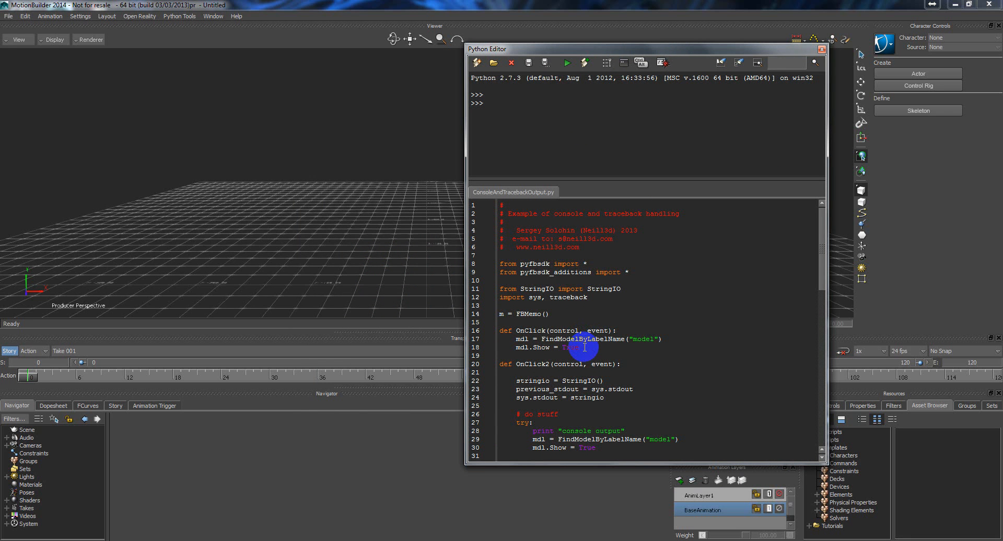
pyautogui.moveTo(599, 351)
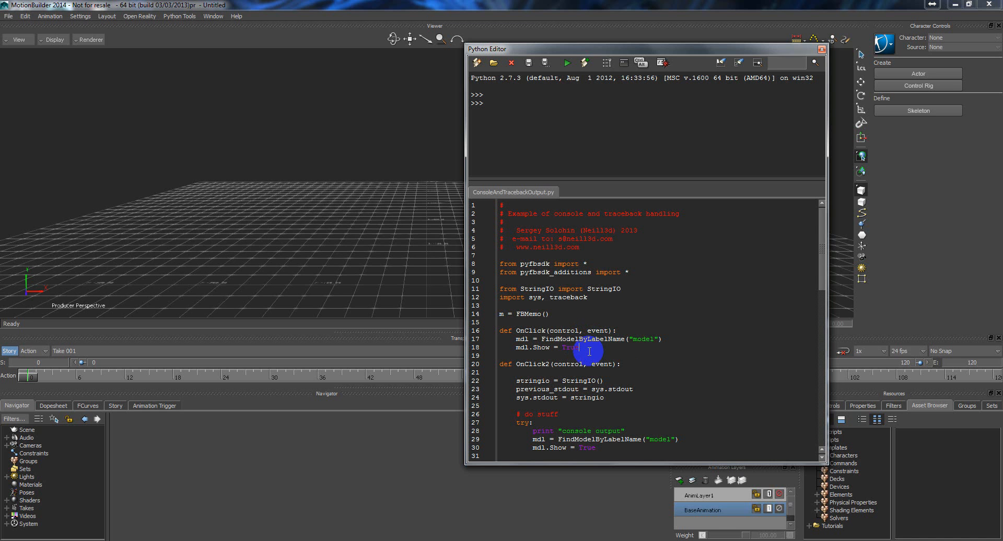
# Review ConsoleAndTracebackOutput.py in the Python Editor, inspecting lines 17 and 18 of the script.
pyautogui.scroll(-3)
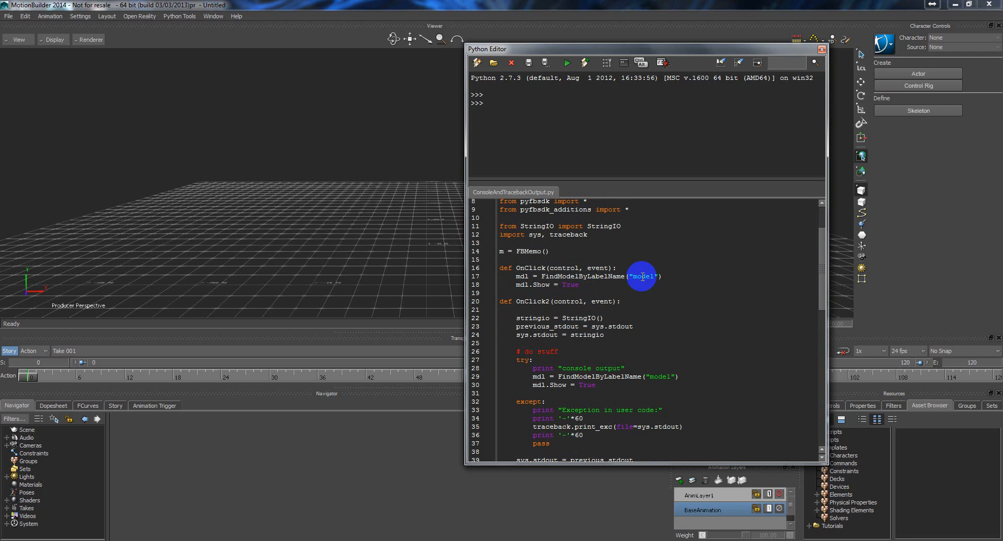
pyautogui.doubleClick(644, 276)
pyautogui.write('if mdl: ')
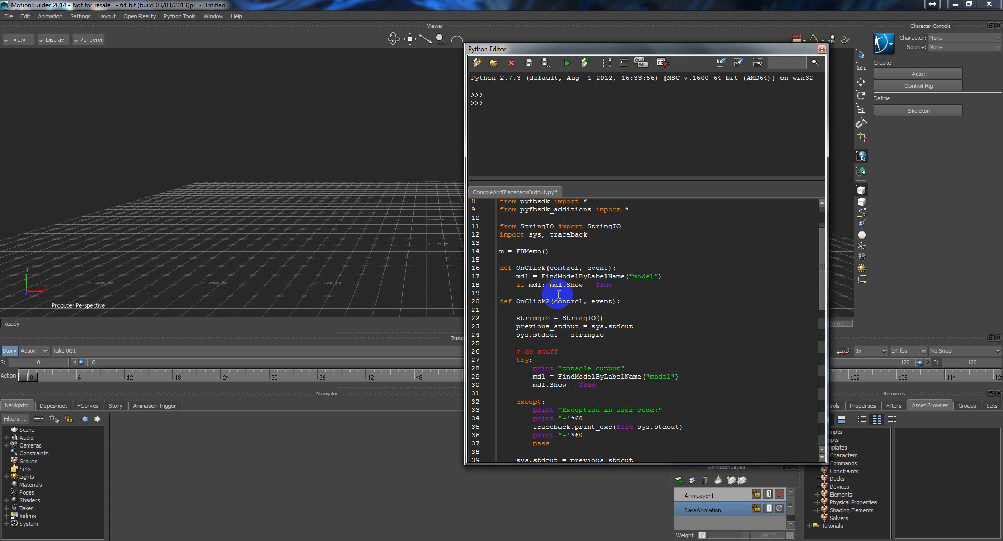
pyautogui.moveTo(554, 284)
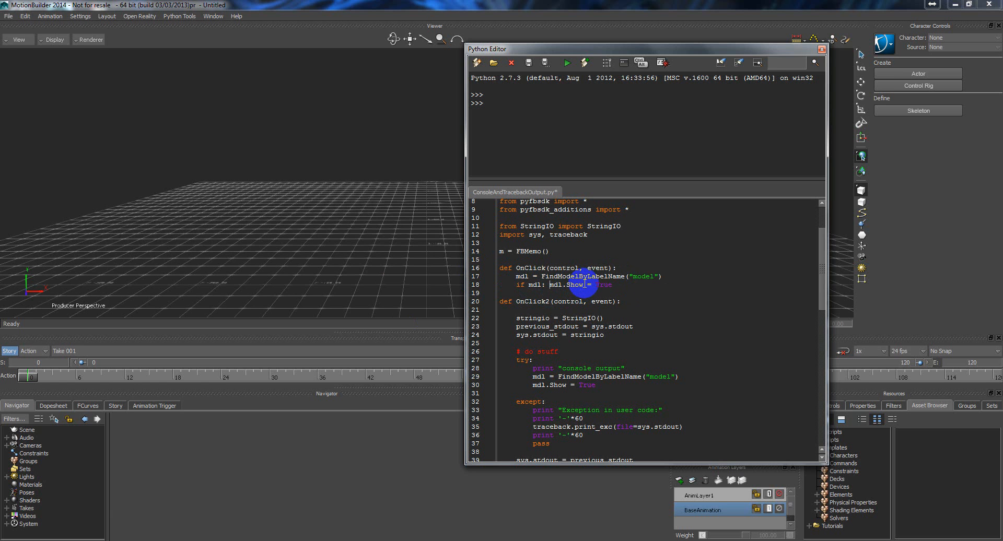
pyautogui.doubleClick(535, 284)
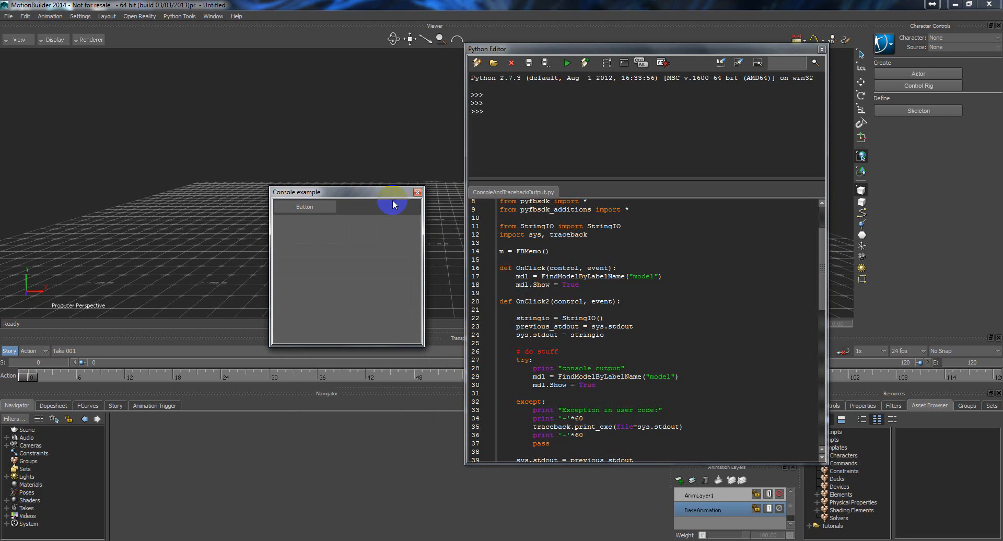
# Reposition the Console example window and click Button, raising a NameError traceback in the editor output.
pyautogui.moveTo(516, 276); pyautogui.dragTo(580, 284)
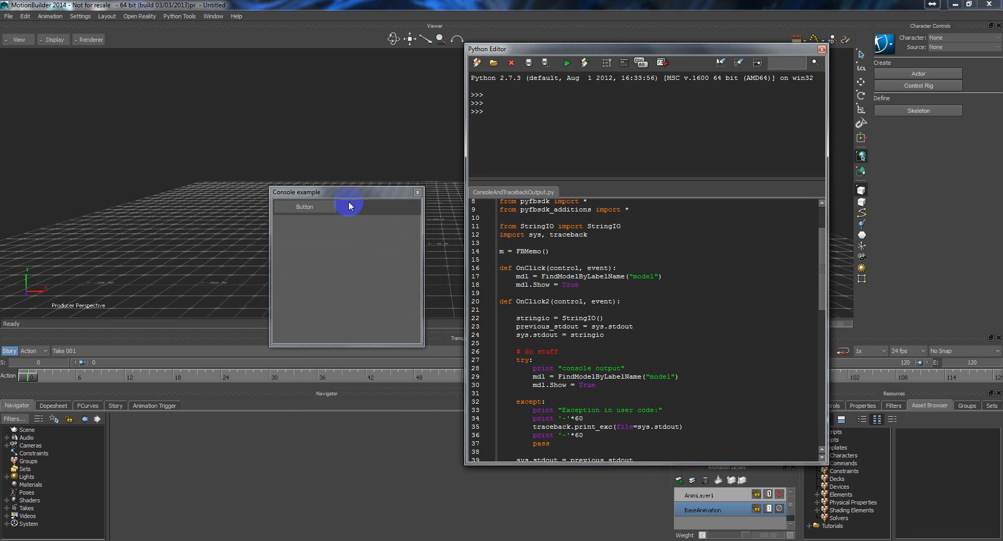
pyautogui.moveTo(346, 192); pyautogui.dragTo(338, 201)
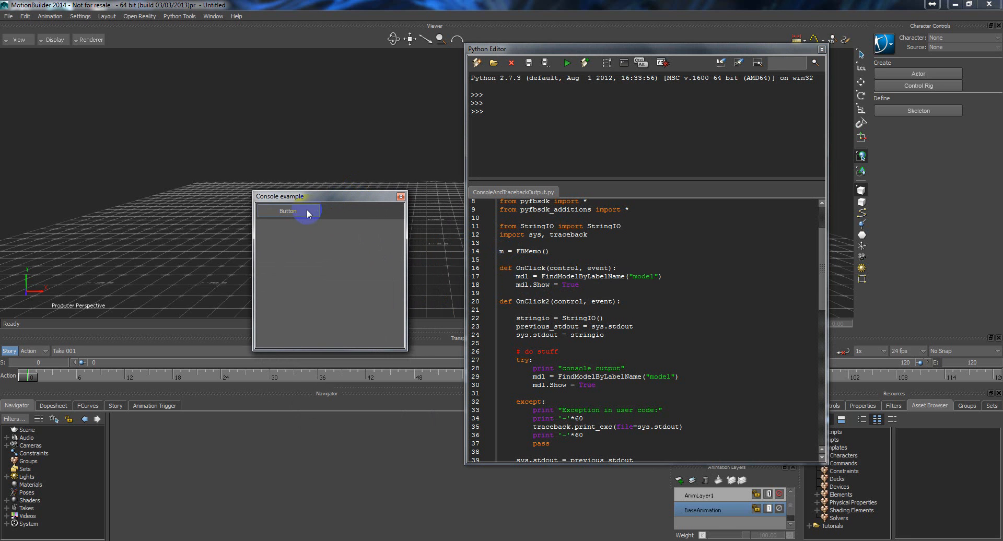
pyautogui.click(287, 211)
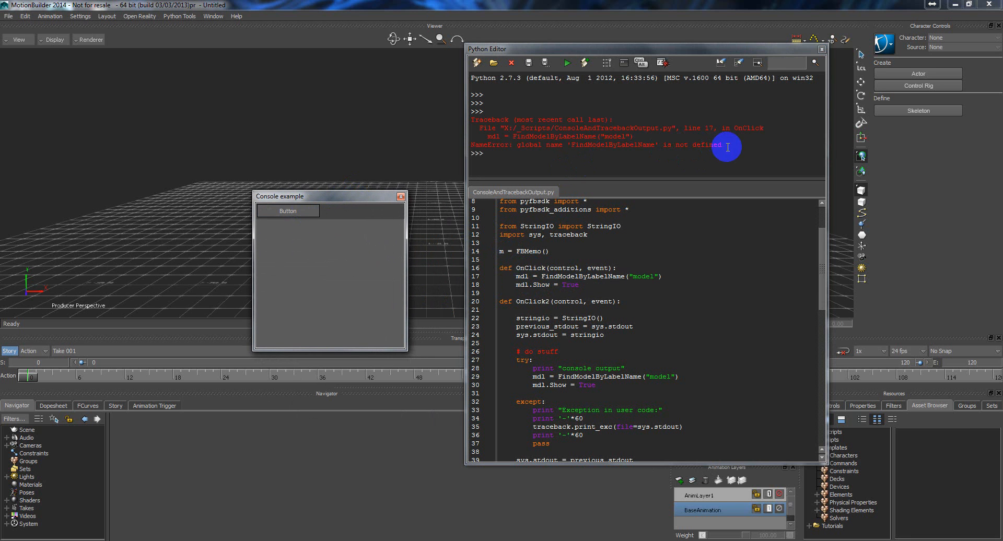
pyautogui.moveTo(474, 119); pyautogui.dragTo(721, 145)
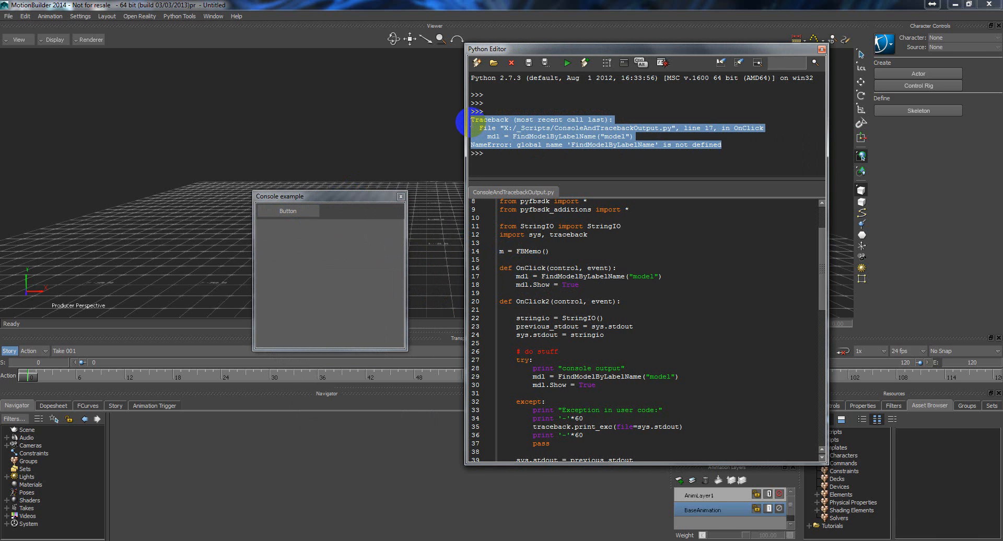
pyautogui.click(627, 151)
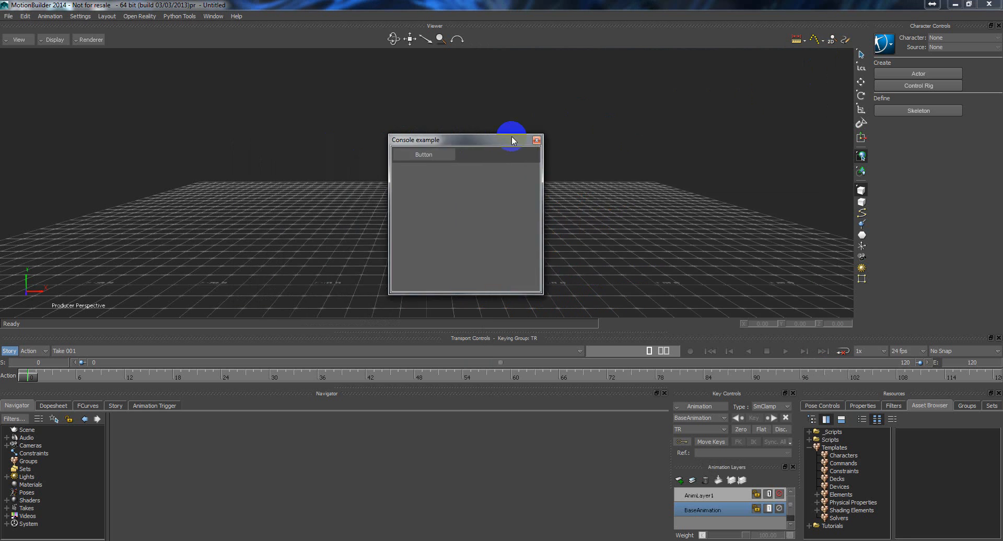
# Drag the Console example window to the top left of the viewer.
pyautogui.moveTo(455, 139); pyautogui.dragTo(536, 132)
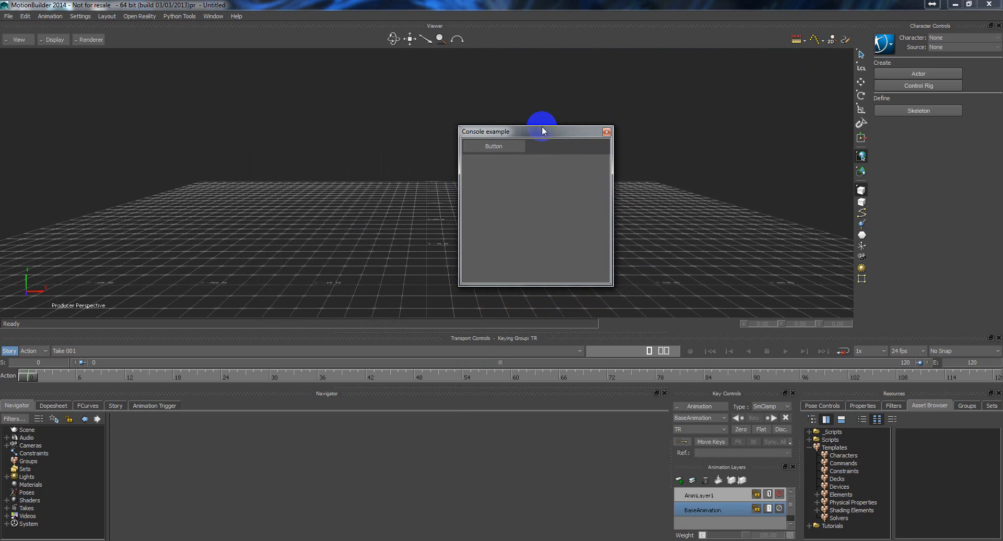
pyautogui.moveTo(543, 132); pyautogui.dragTo(660, 132)
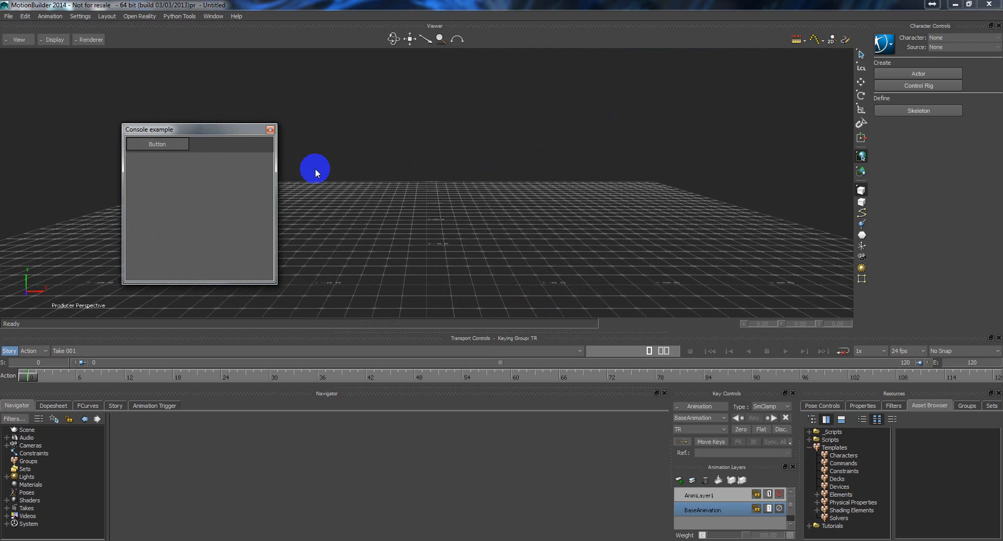
pyautogui.moveTo(314, 171); pyautogui.dragTo(400, 226)
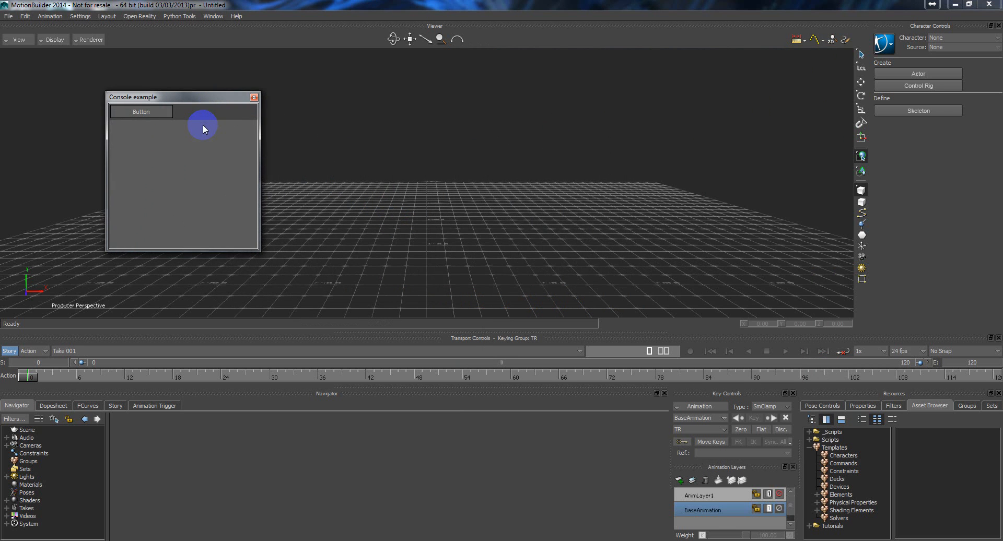
pyautogui.moveTo(211, 121)
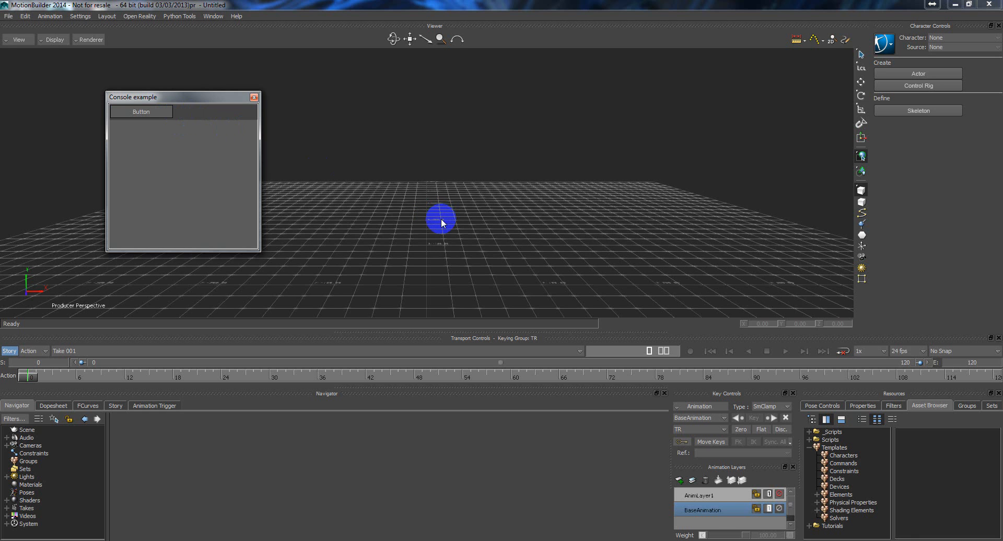
pyautogui.moveTo(181, 96); pyautogui.dragTo(148, 102)
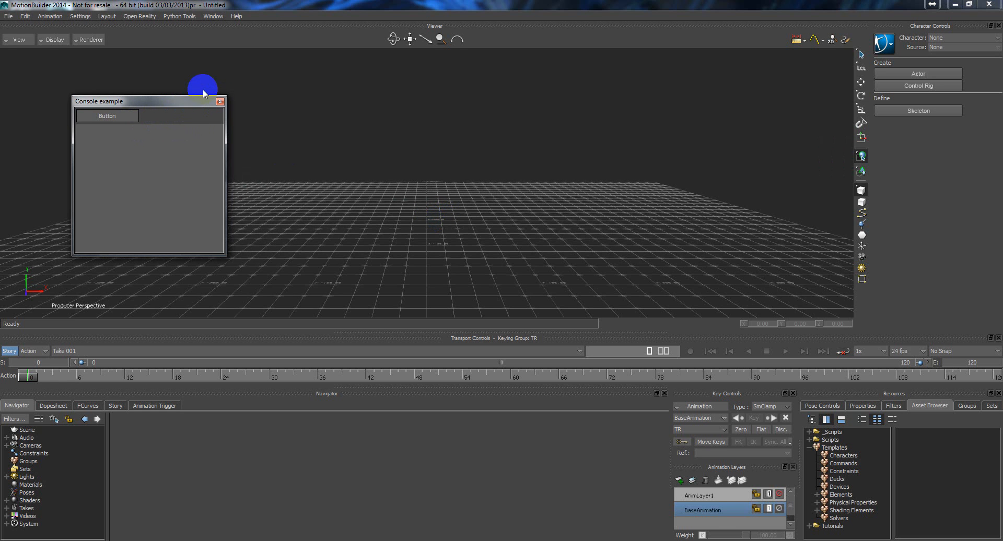
# Reopen the Python Editor from the Window menu.
pyautogui.click(213, 16)
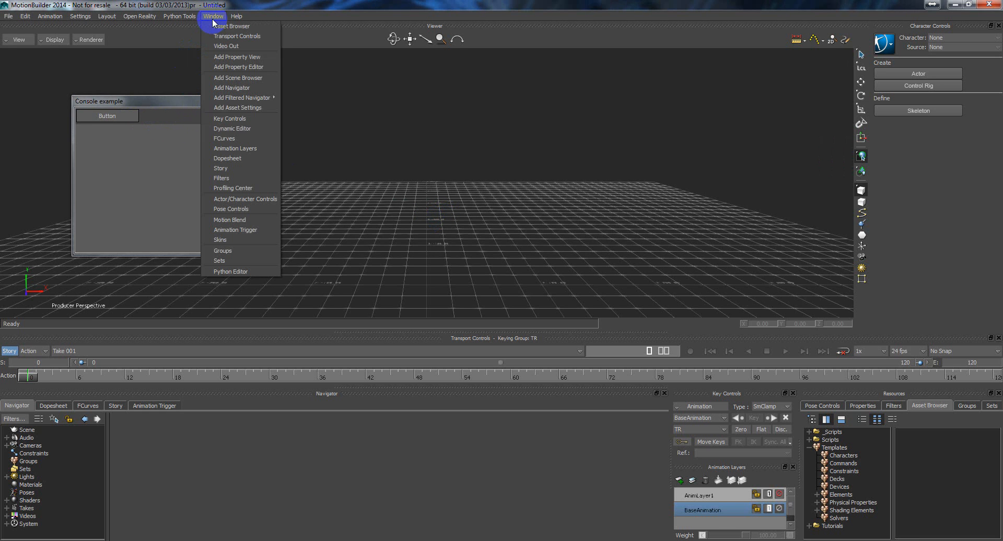
pyautogui.click(435, 264)
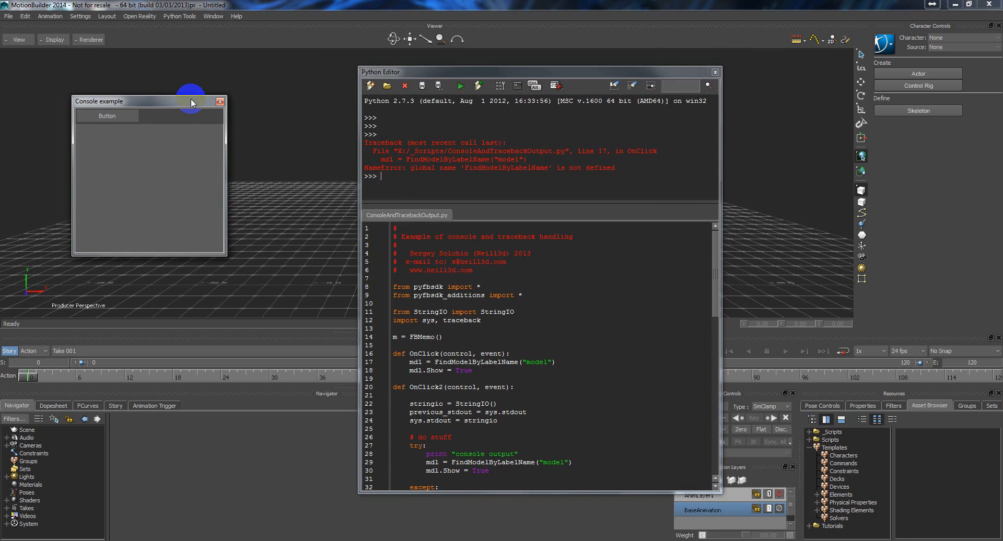
# Reshape the Console example window and scroll through the script past the StringIO import.
pyautogui.moveTo(192, 102); pyautogui.dragTo(167, 99)
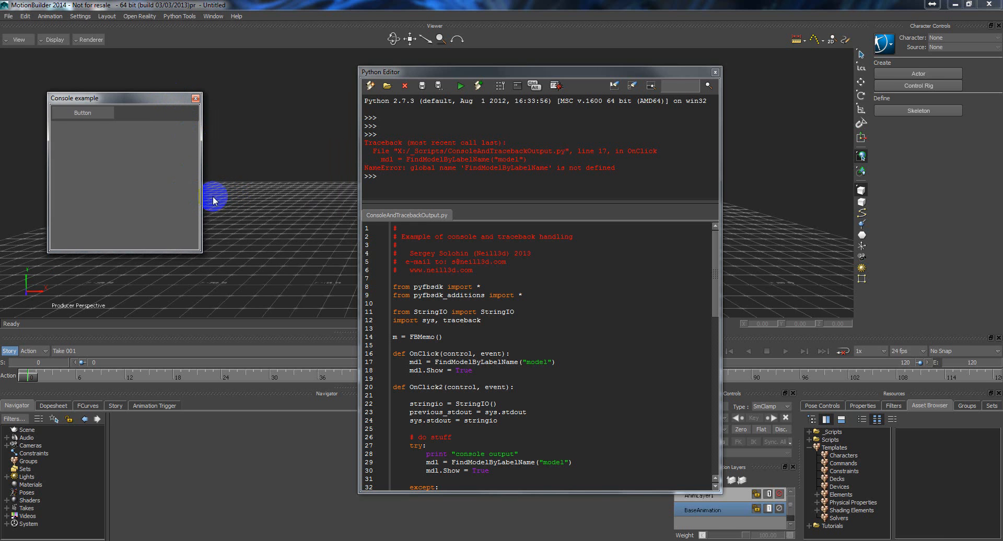
pyautogui.moveTo(175, 145)
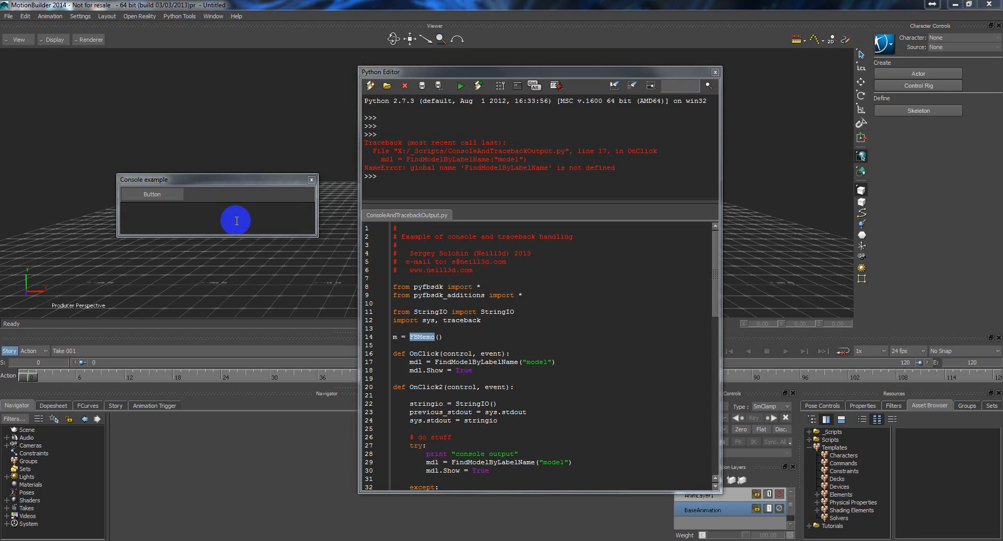
pyautogui.moveTo(218, 179); pyautogui.dragTo(198, 170)
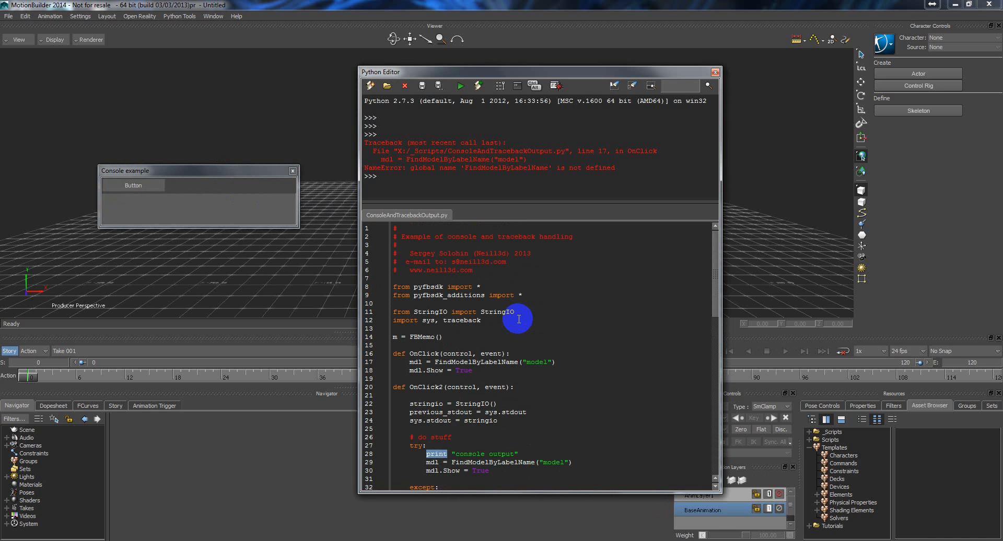
pyautogui.doubleClick(432, 311)
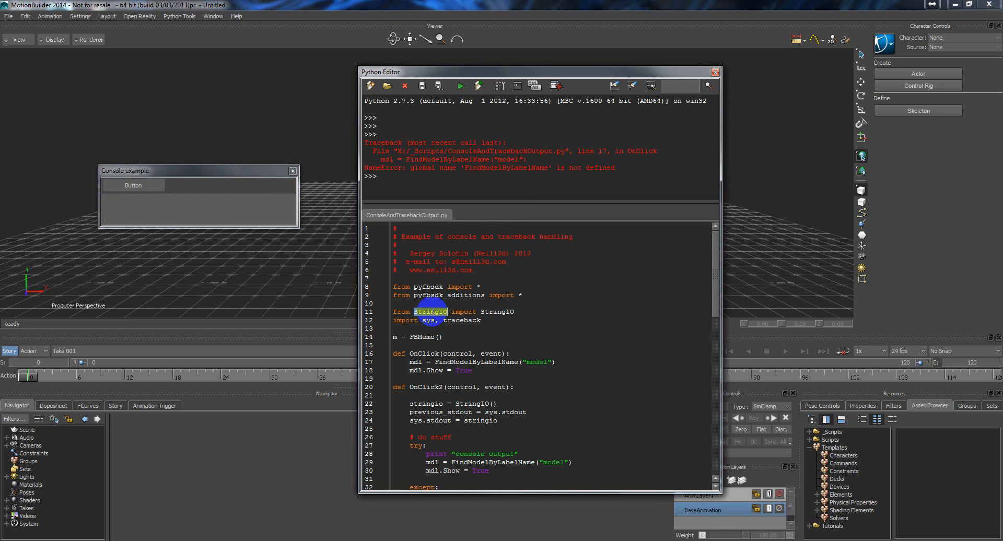
pyautogui.scroll(-3)
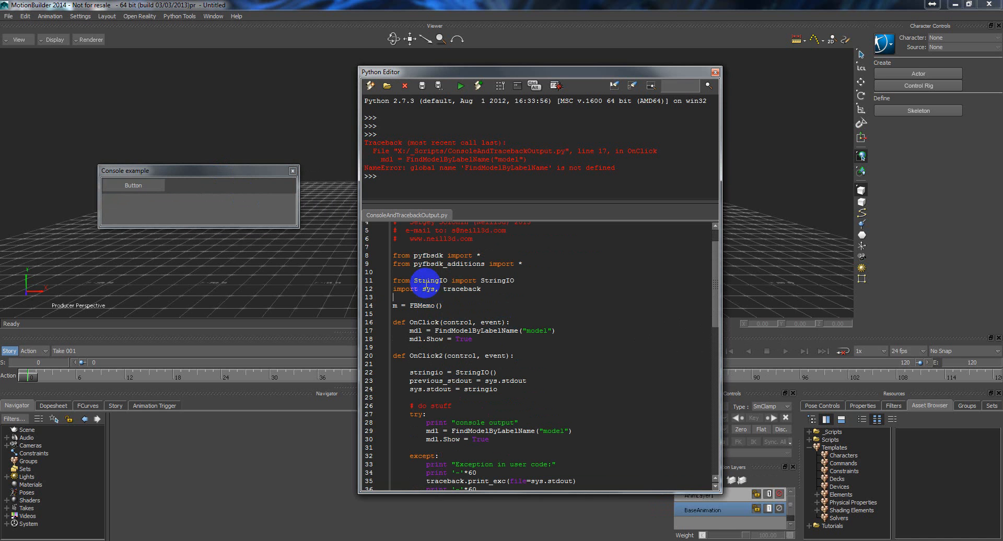
pyautogui.scroll(-3)
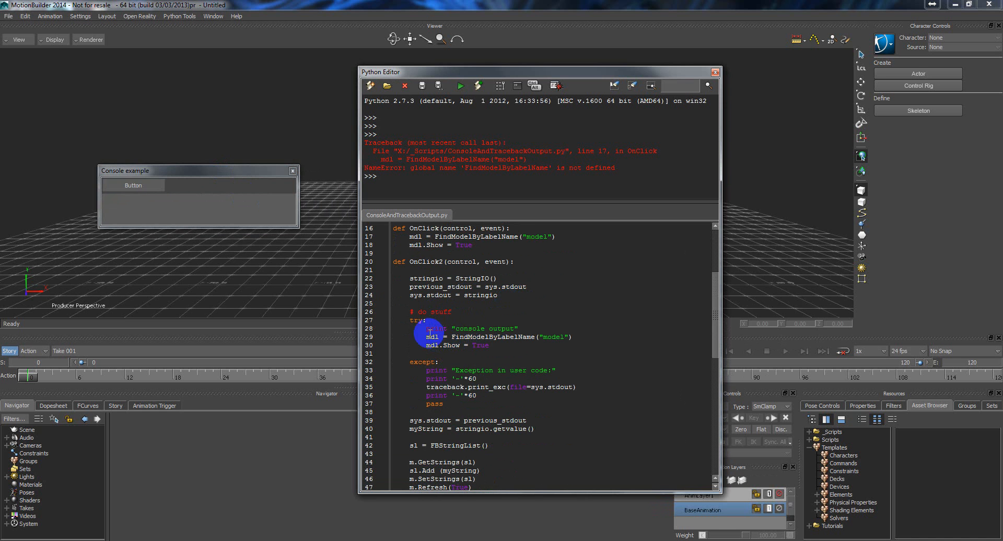
pyautogui.scroll(-3)
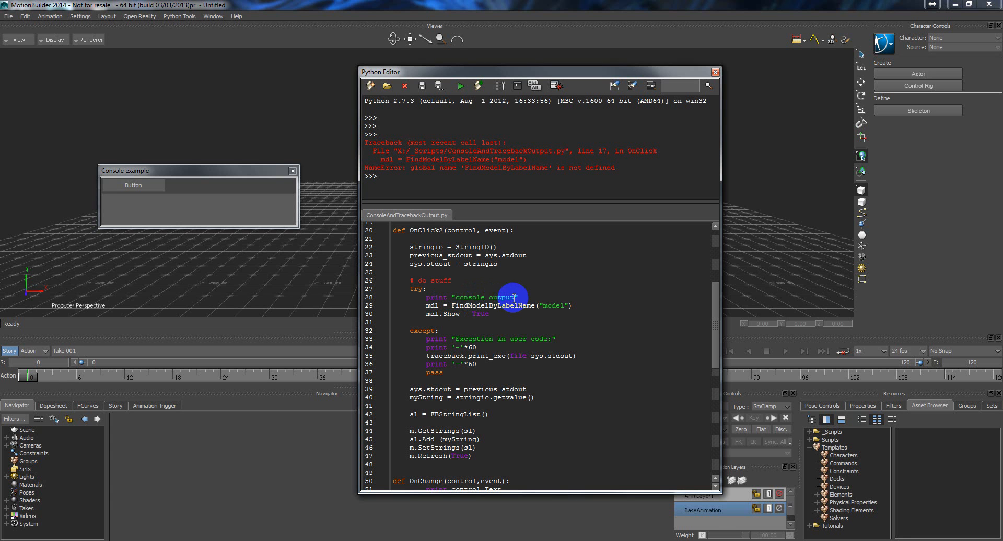
pyautogui.moveTo(441, 296)
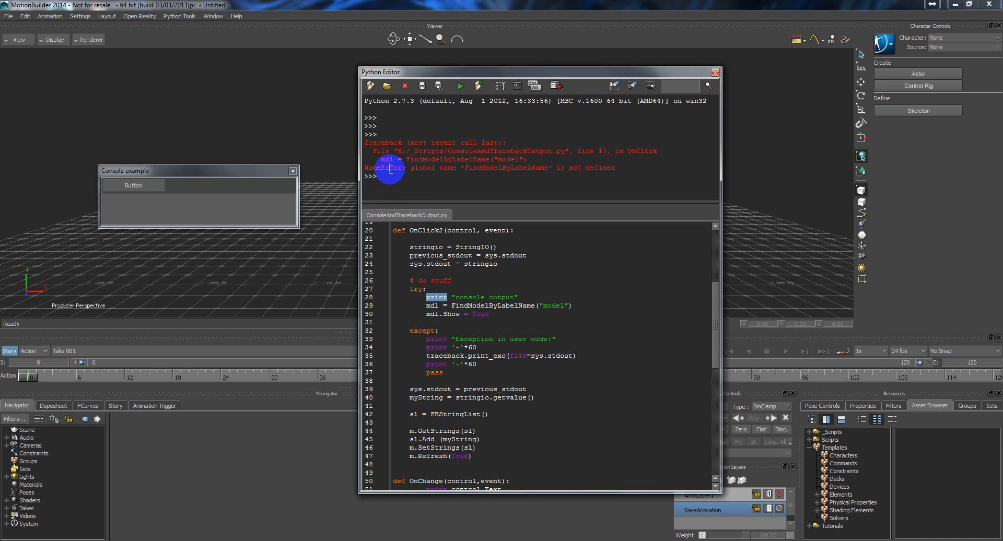
pyautogui.moveTo(457, 72)
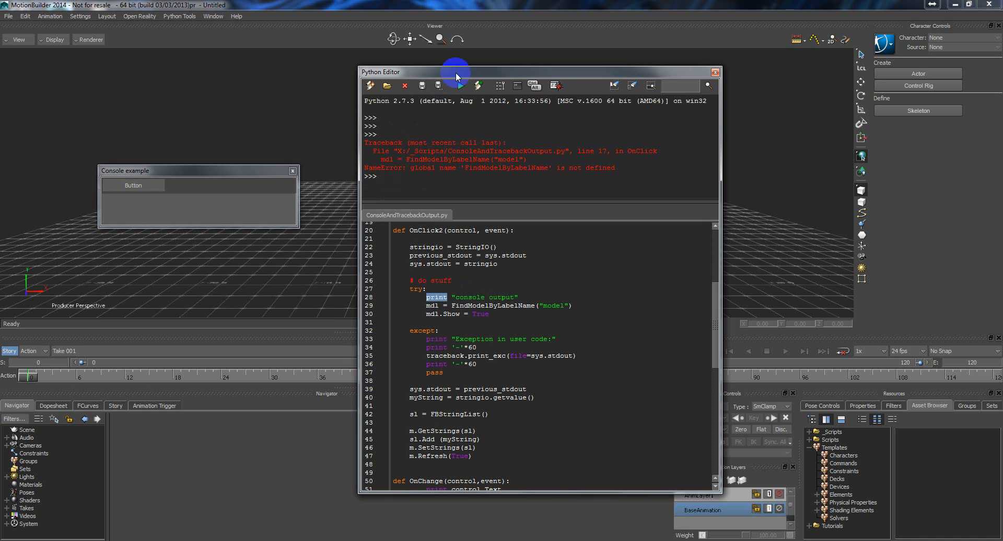
# Swap the OnClick and OnClick2 handler names so the button runs the stdout-redirecting handler.
pyautogui.moveTo(456, 72); pyautogui.dragTo(456, 67)
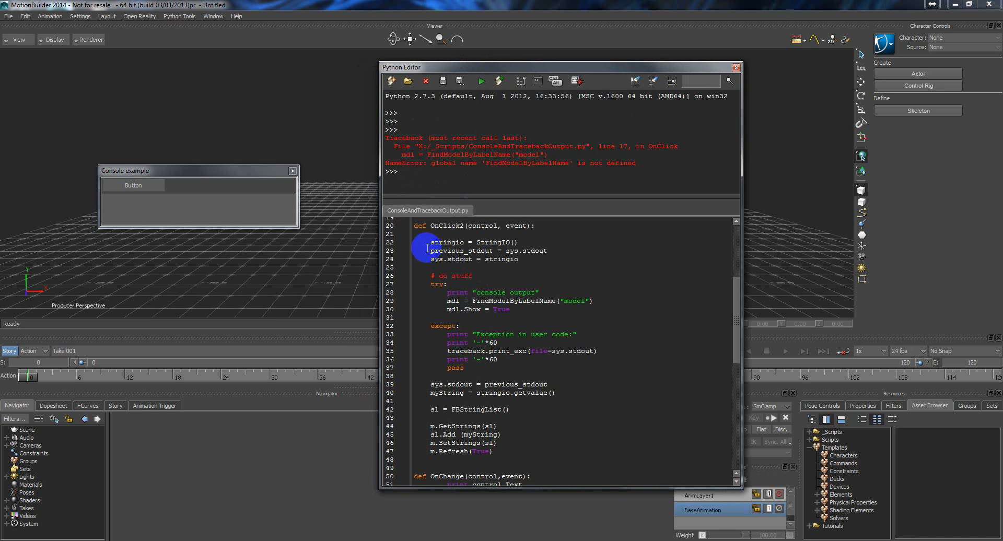
pyautogui.moveTo(432, 241); pyautogui.dragTo(518, 259)
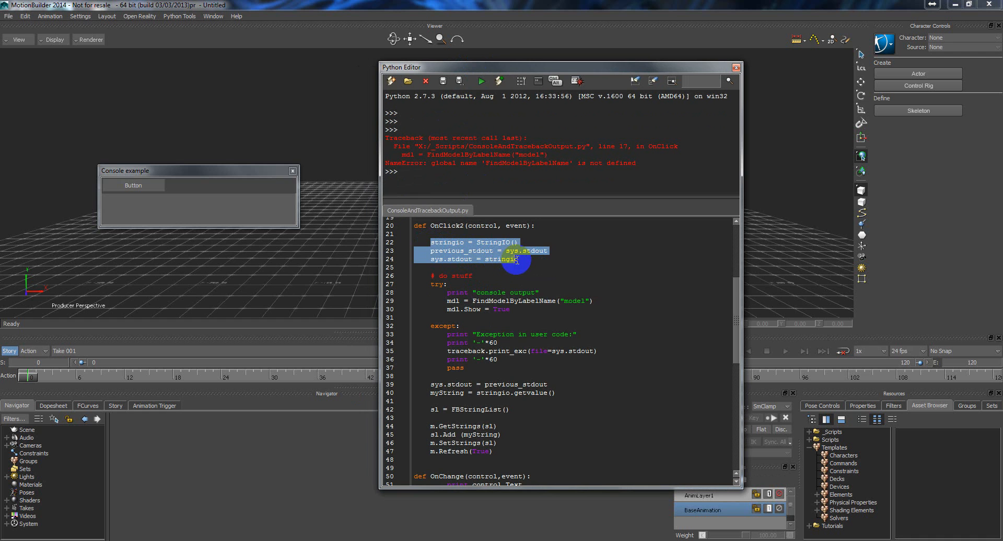
pyautogui.moveTo(492, 274)
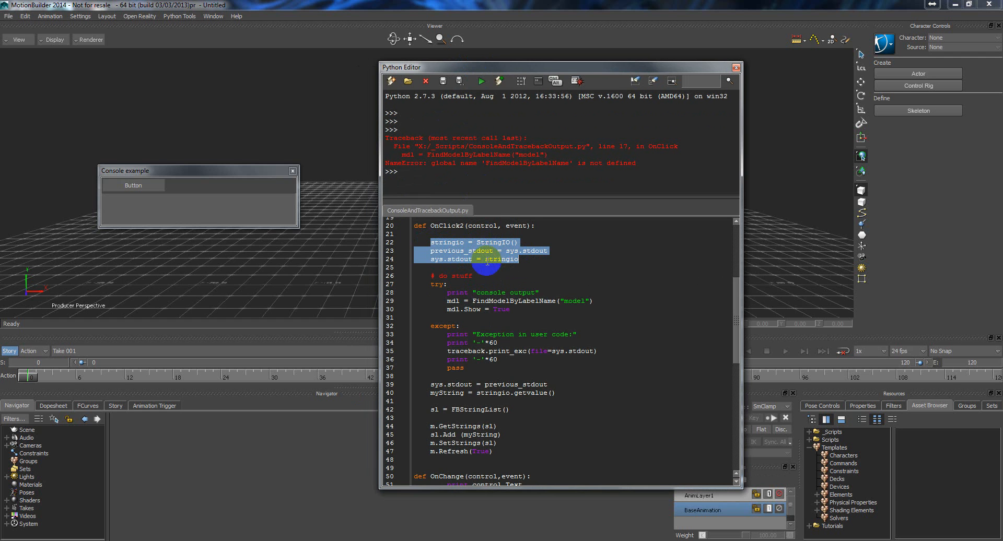
pyautogui.click(443, 363)
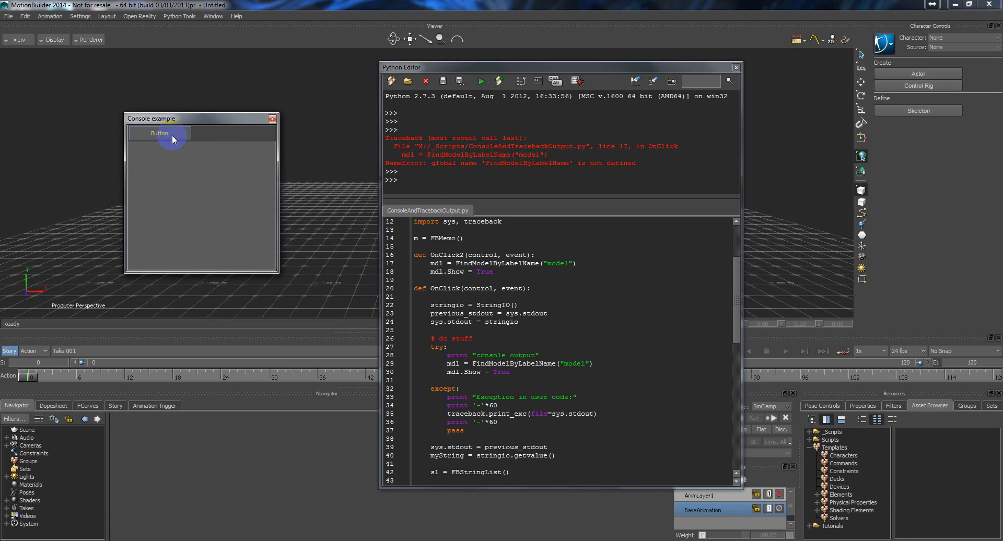
# Click Button so "console output" and the NameError traceback print inside the Console example's FBMemo.
pyautogui.click(159, 133)
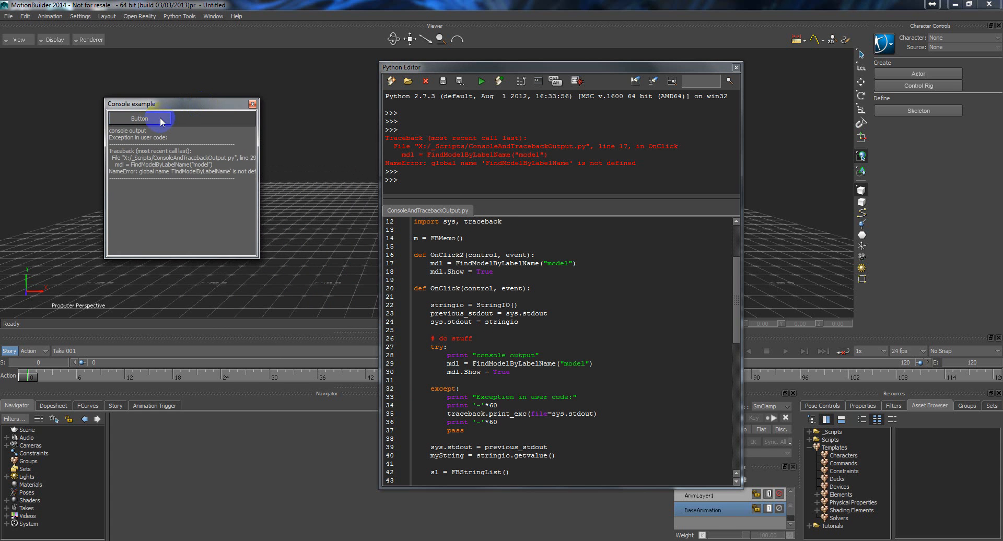
pyautogui.scroll(-3)
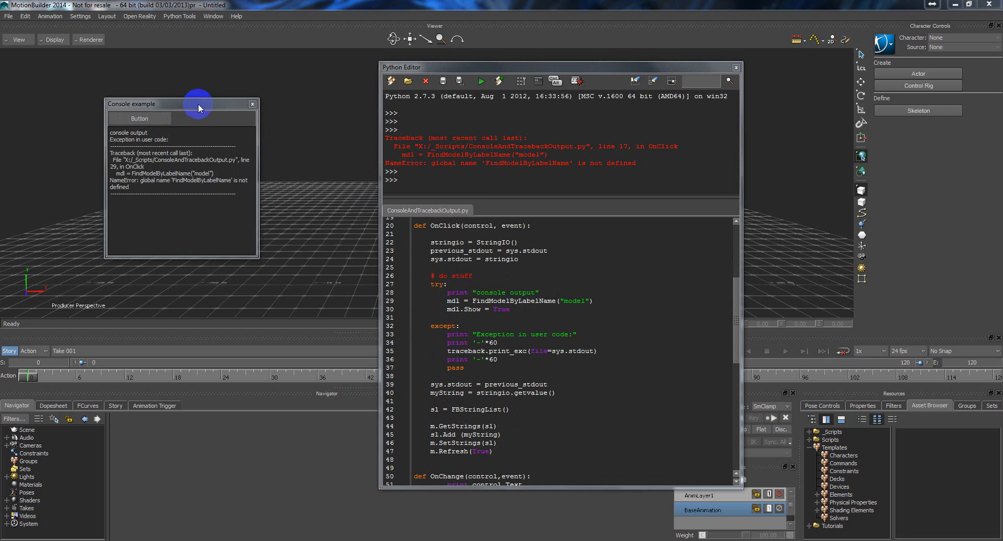
pyautogui.moveTo(198, 103); pyautogui.dragTo(198, 126)
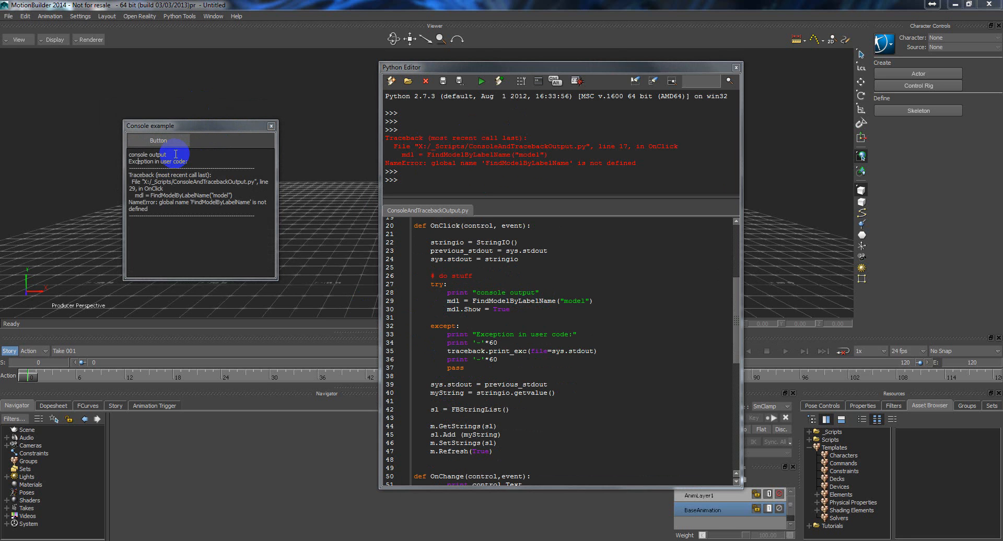
pyautogui.doubleClick(147, 154)
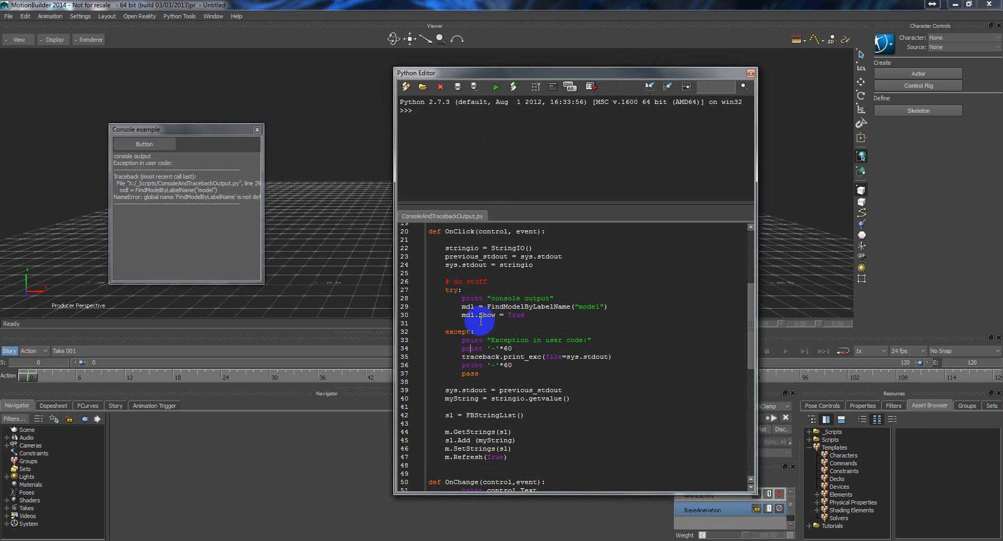
# Clear the Python Editor output and review the except block that writes traceback.print_exc into redirected stdout.
pyautogui.moveTo(480, 307); pyautogui.dragTo(526, 314)
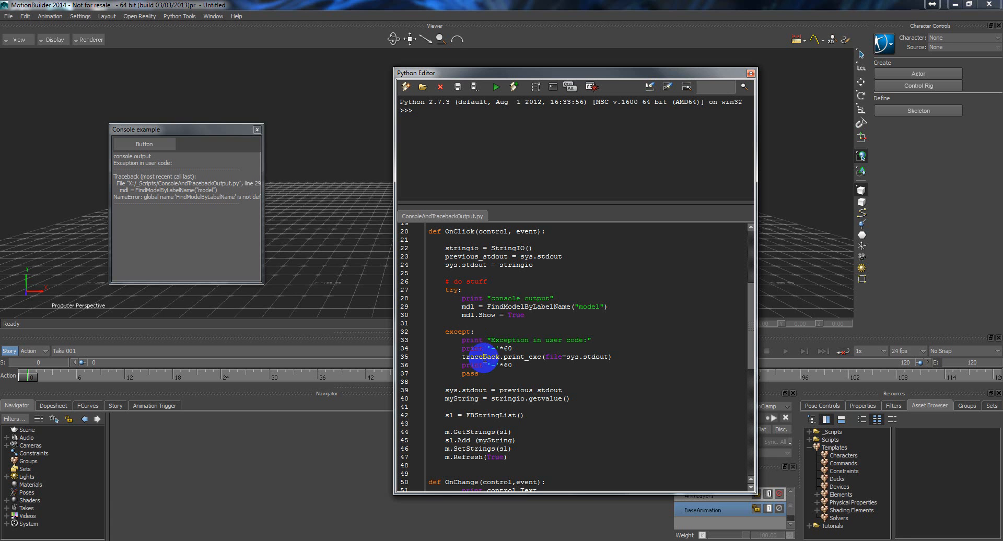
pyautogui.moveTo(550, 358)
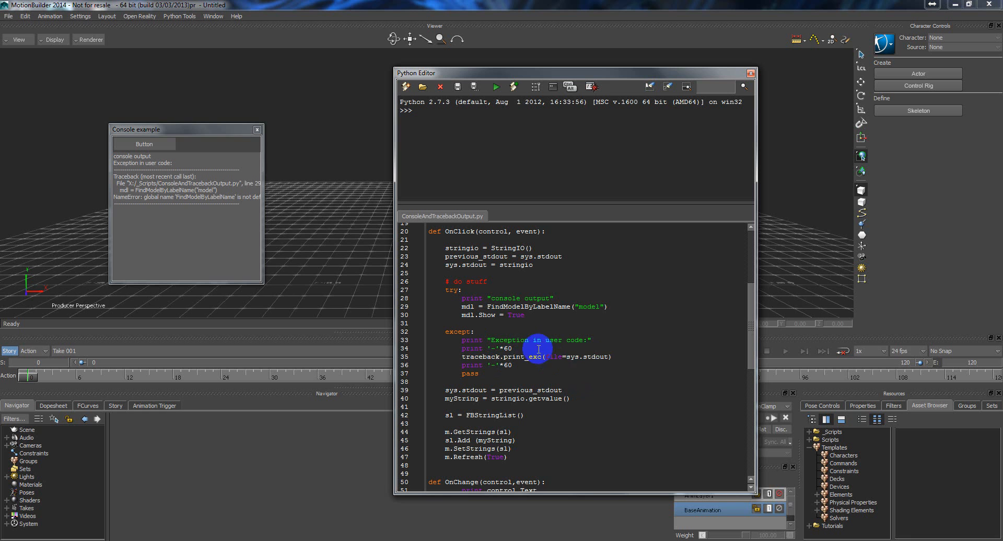
pyautogui.moveTo(462, 390)
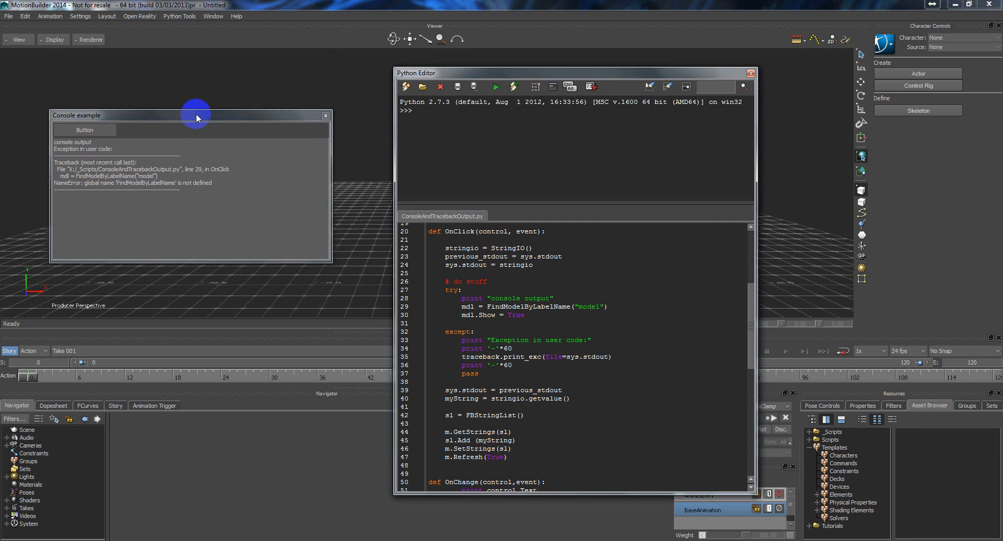
# Move the Console example window and click Button again, adding a second output and traceback copy.
pyautogui.moveTo(196, 118); pyautogui.dragTo(189, 101)
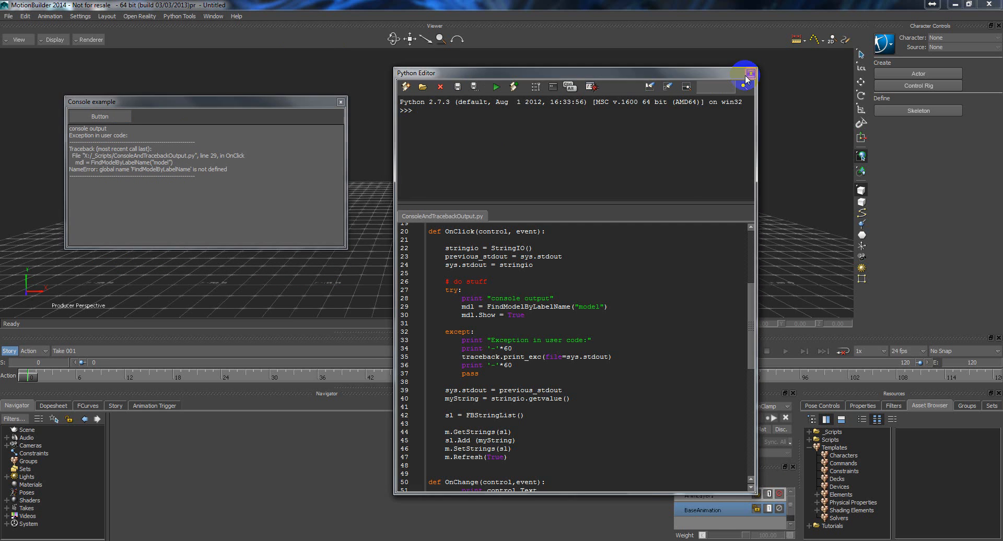
pyautogui.click(750, 74)
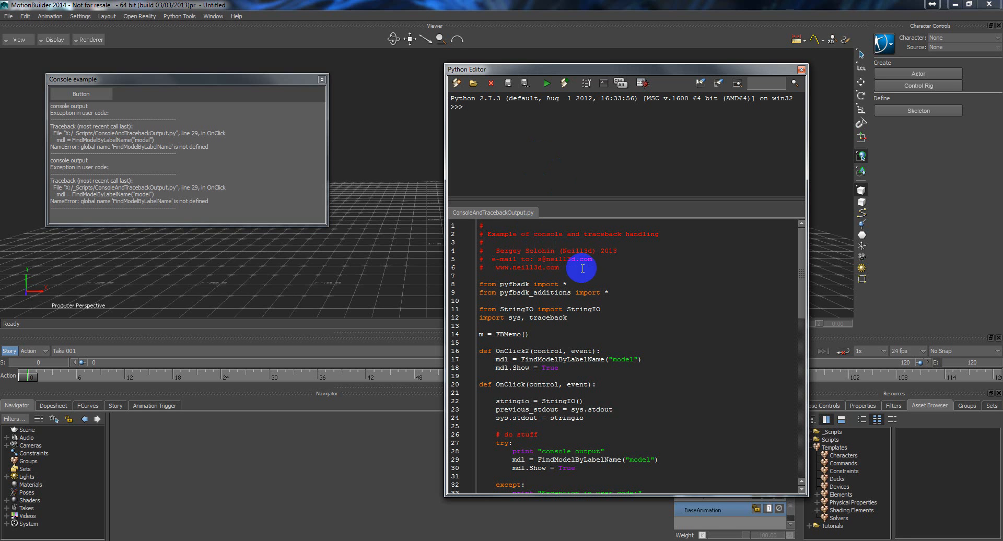
pyautogui.moveTo(611, 272)
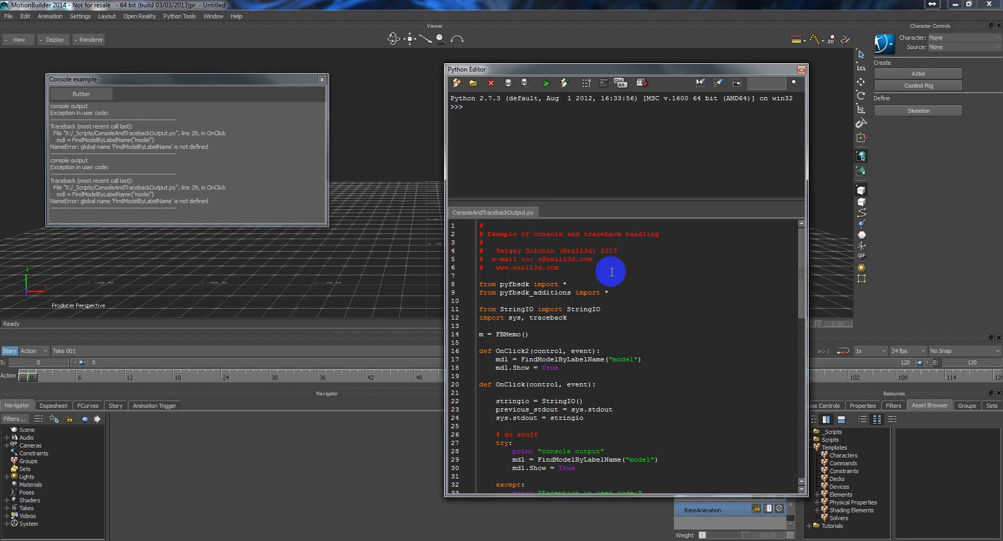